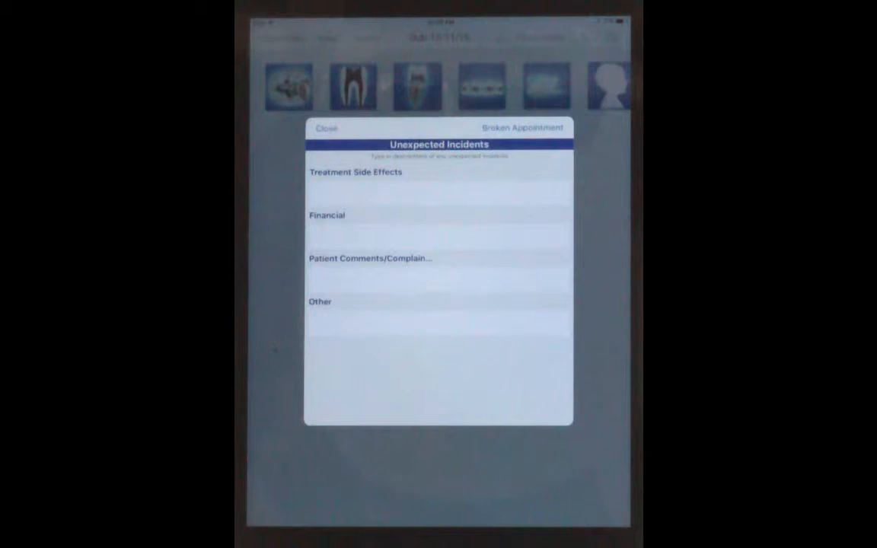
Step: Dictate 'Patient had difficulty maintaining anesthesia throughout the appointment' as the side effect, then move to Financial
{"action": "left_click", "coordinate": [437, 190]}
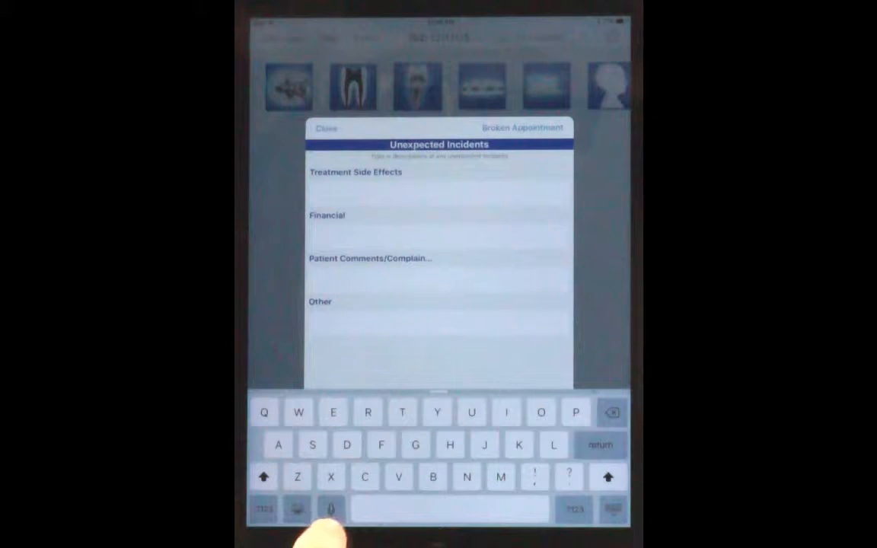
{"action": "left_click", "coordinate": [436, 191]}
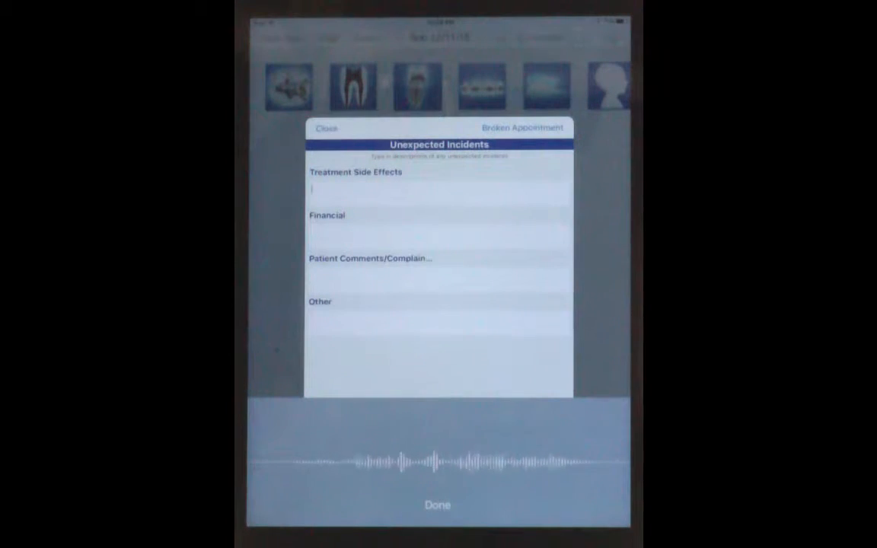
{"action": "type", "text": "Patient had difficulty maintaining anesthesia"}
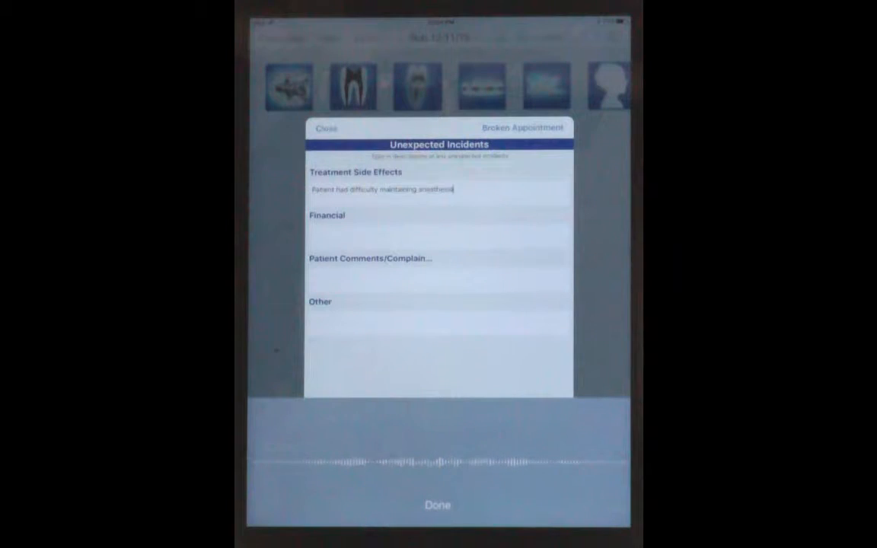
{"action": "type", "text": "throughout the appointment"}
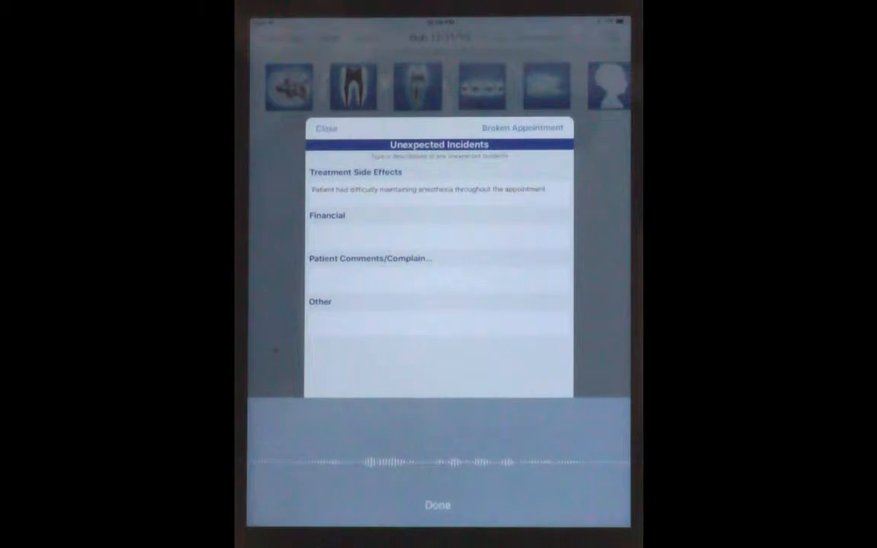
{"action": "left_click", "coordinate": [439, 506]}
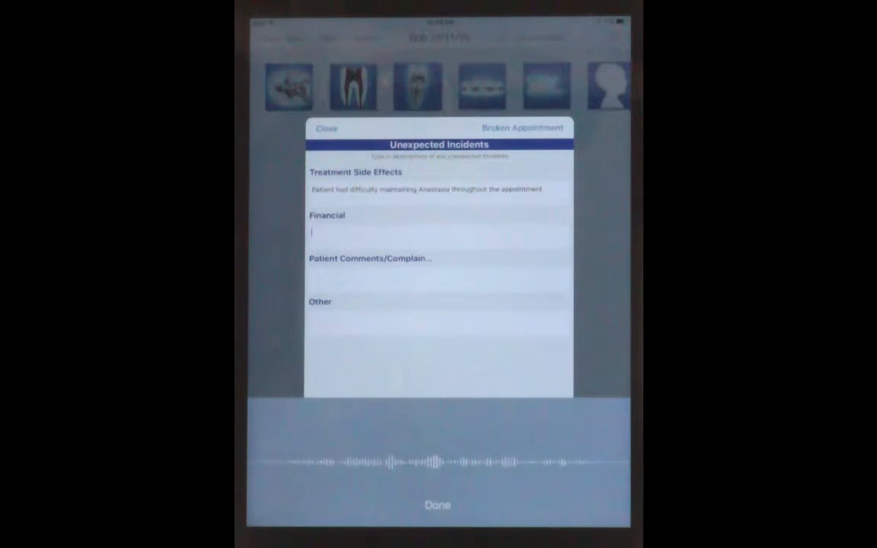
Step: Dictate that the patient agreed to financial terms per the comprehensive finance agreement and end dictation
{"action": "type", "text": "Patient agreed to financial terms according to the comprehensive finance agreement"}
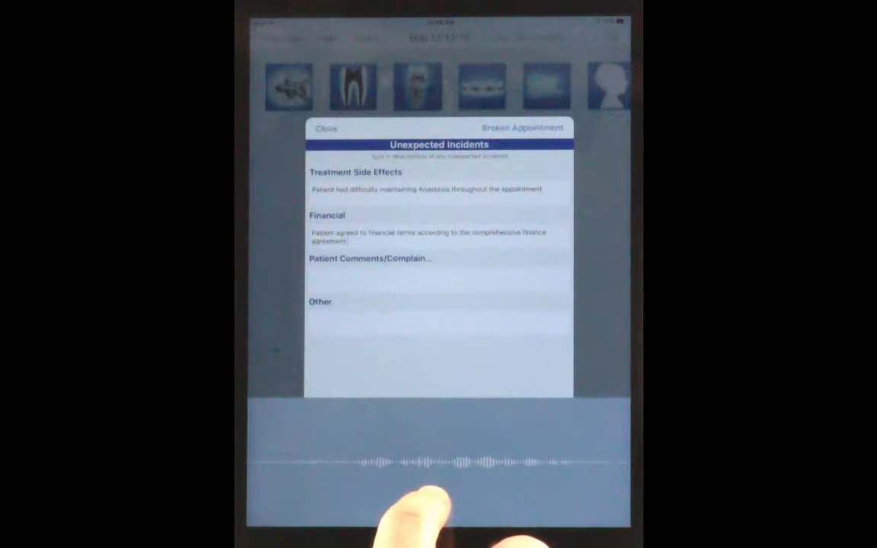
{"action": "left_click", "coordinate": [430, 238]}
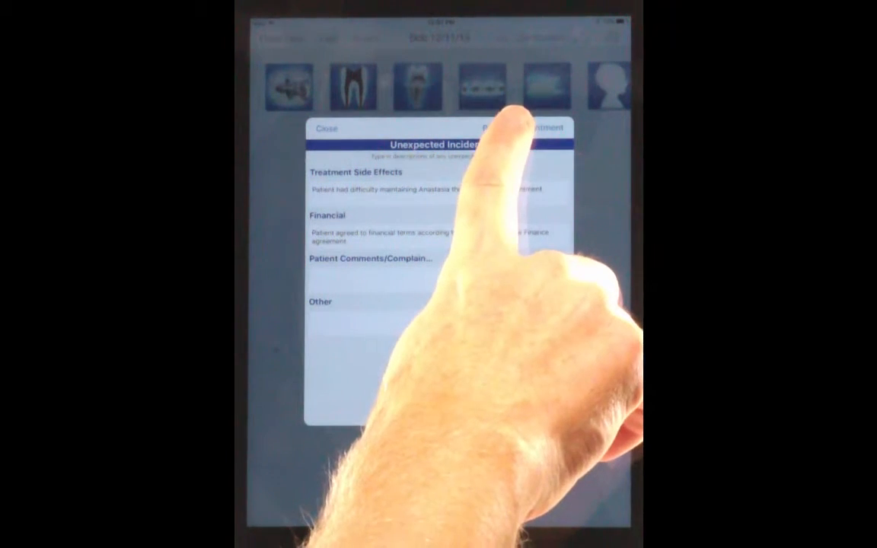
Step: Mark the appointment as a Broken Appointment in the Unexpected Incidents popup
{"action": "left_click", "coordinate": [524, 128]}
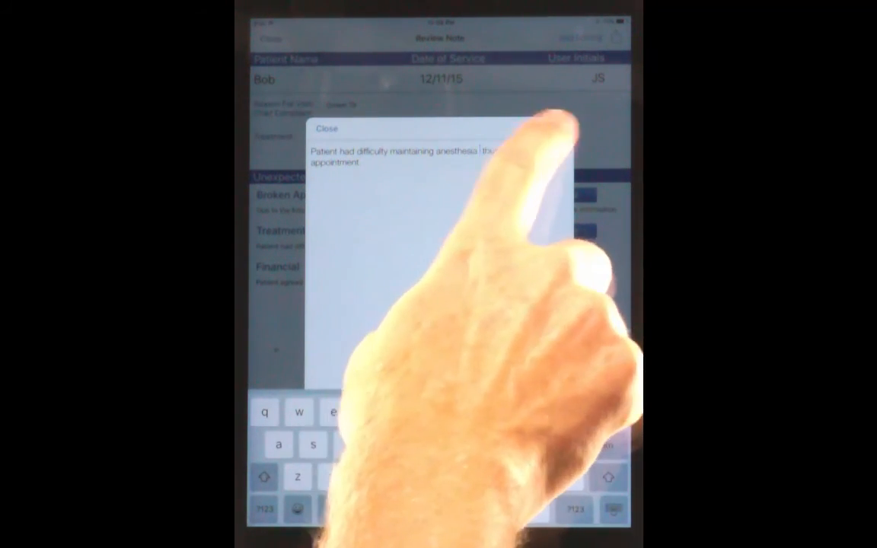
Step: Close the side-effect editing pane to return to the Review Note with corrected text
{"action": "left_click", "coordinate": [327, 127]}
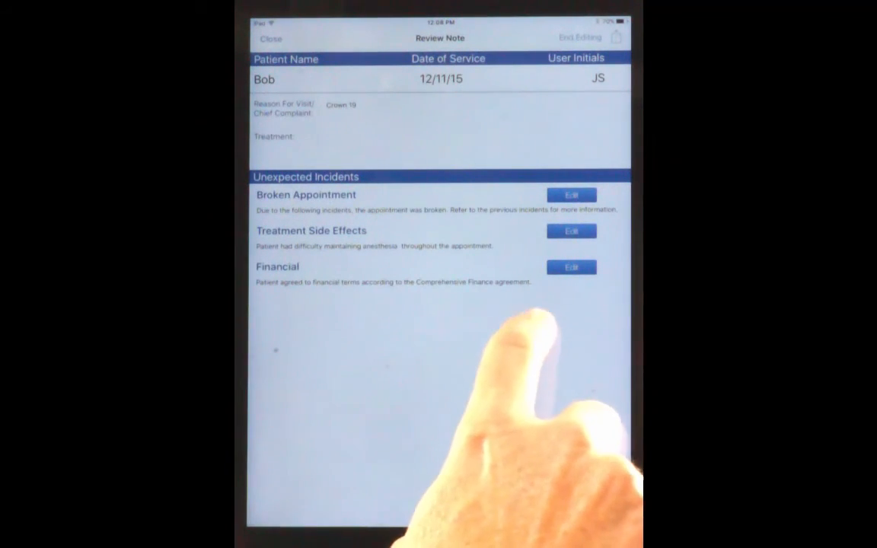